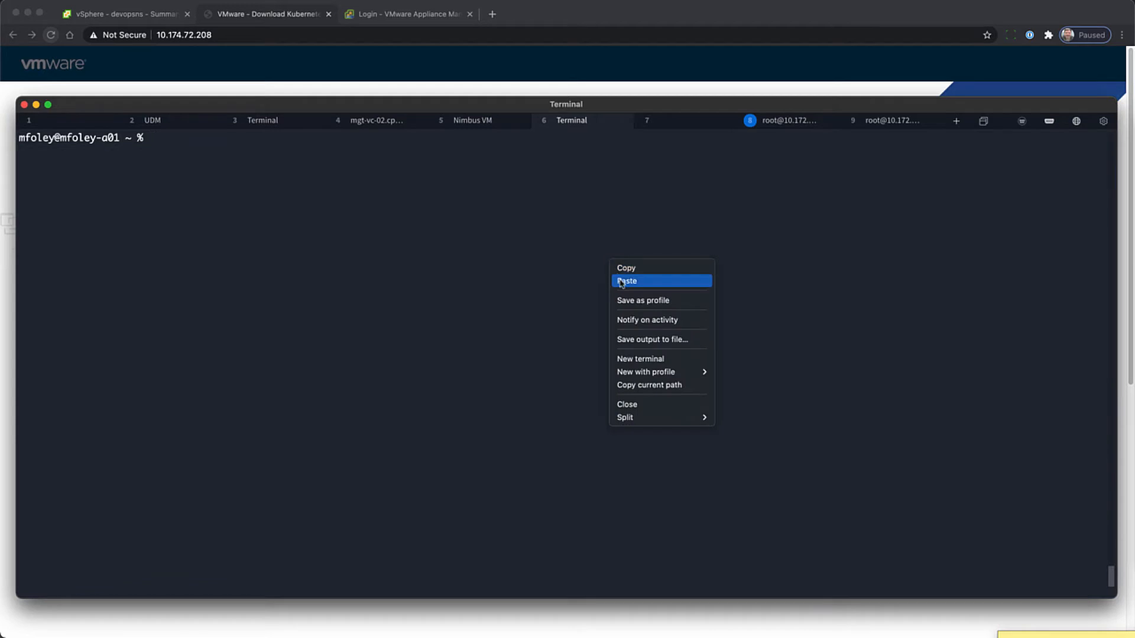
Log in to the supervisor cluster as the devops user and switch kubectl to the devopsns context
left_click(626, 280)
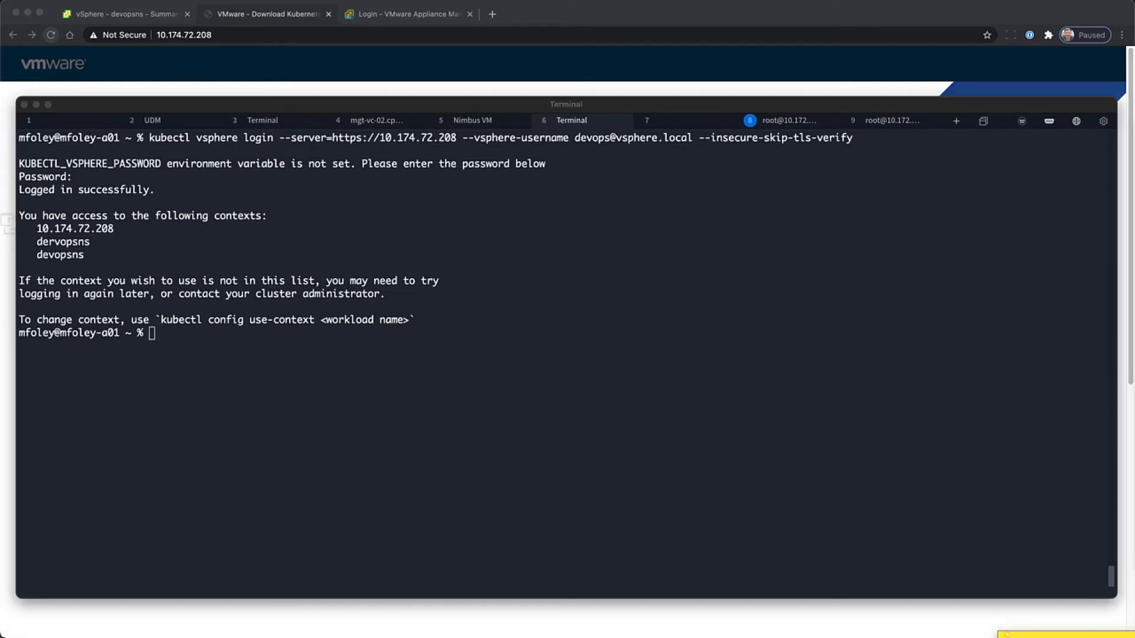
right_click(710, 467)
type("kubectl config use-context devopsns")
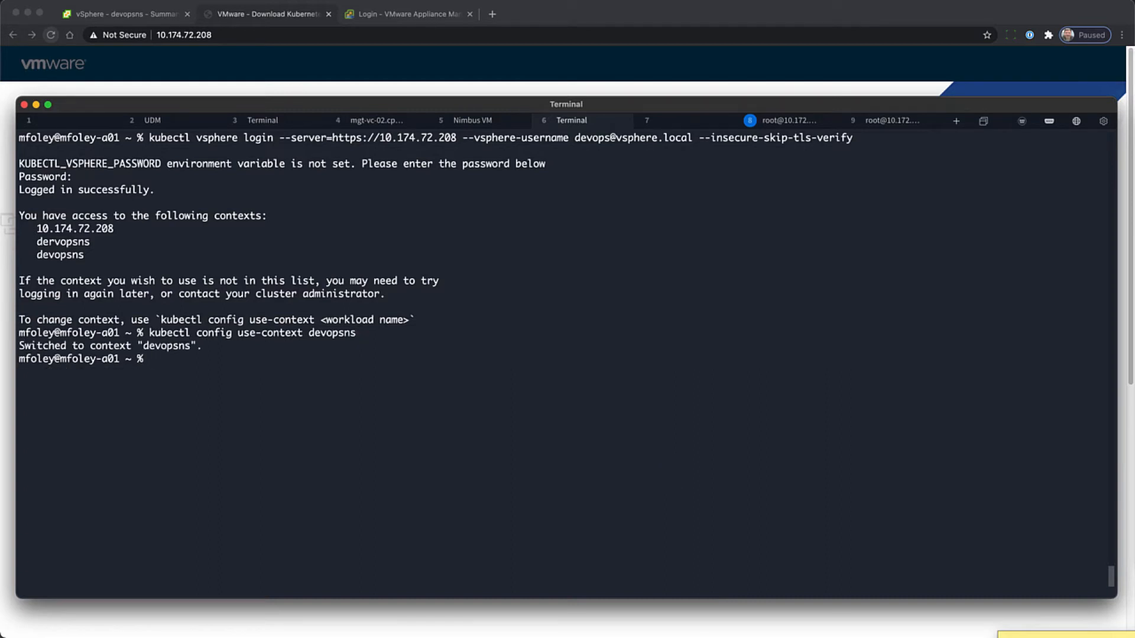
left_click(549, 14)
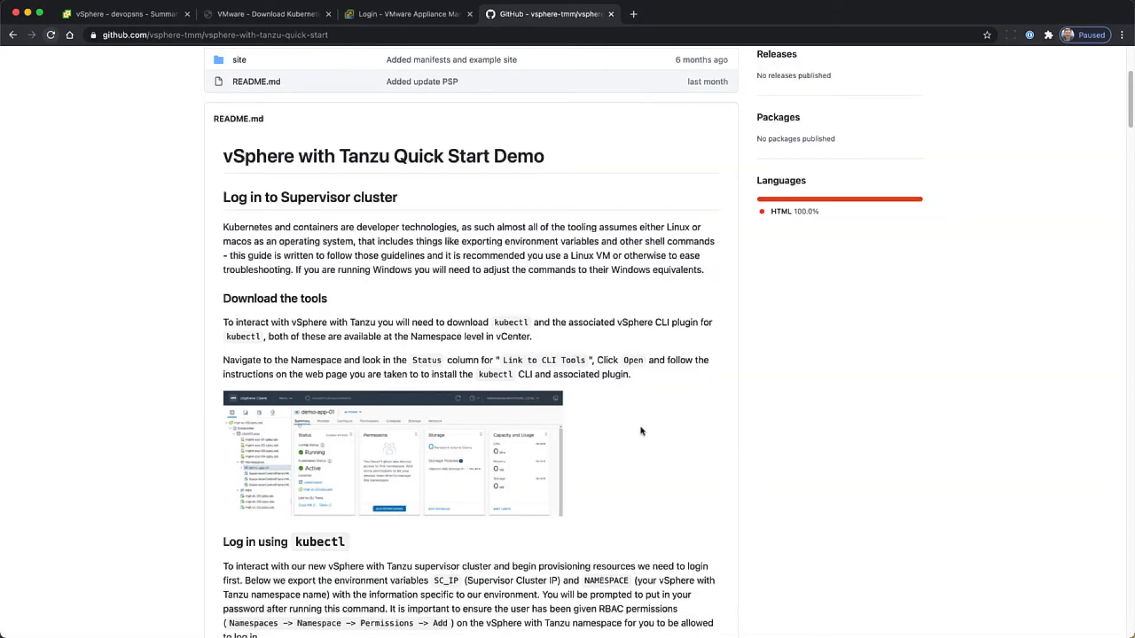
Copy the guide's kubectl apply command for tkc.yaml to create cluster tkc-1
scroll("down", 3)
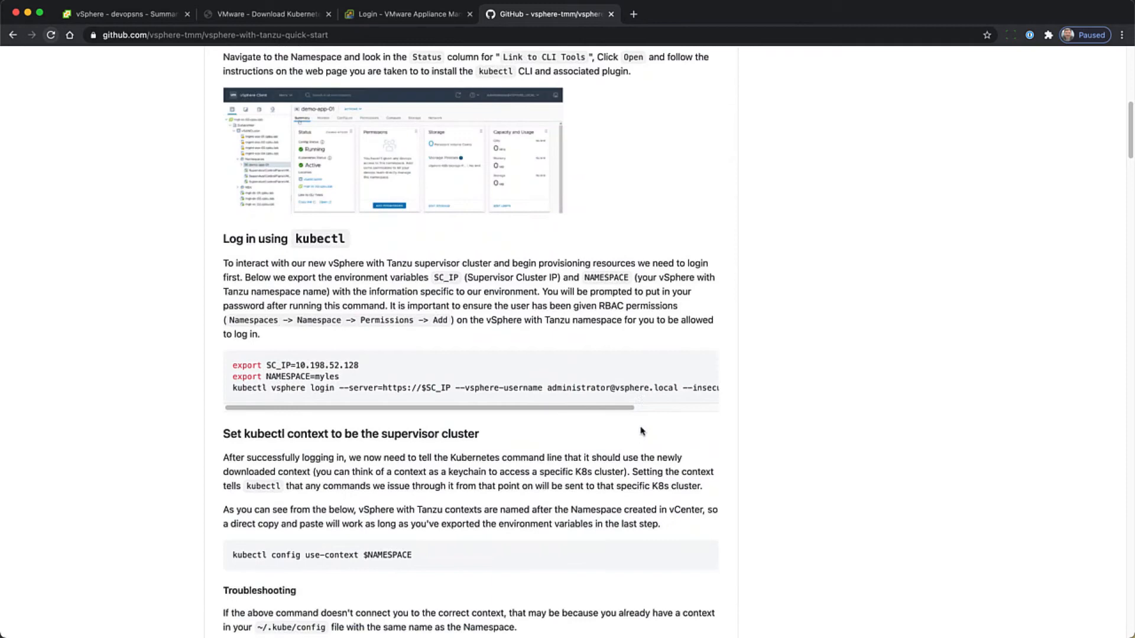
scroll("down", 3)
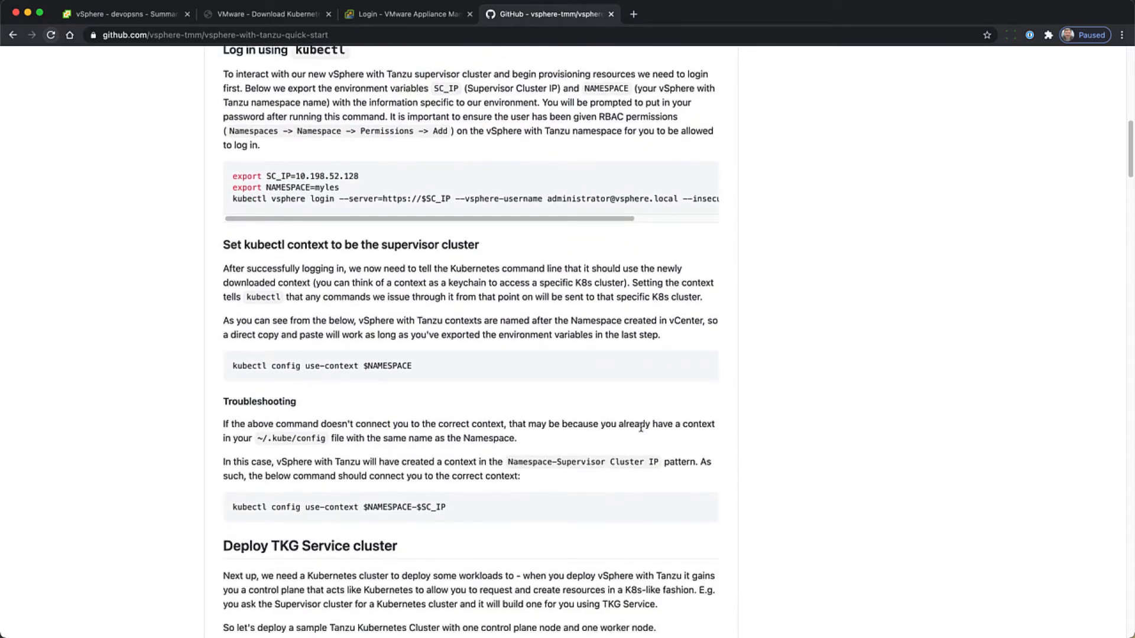
scroll("down", 3)
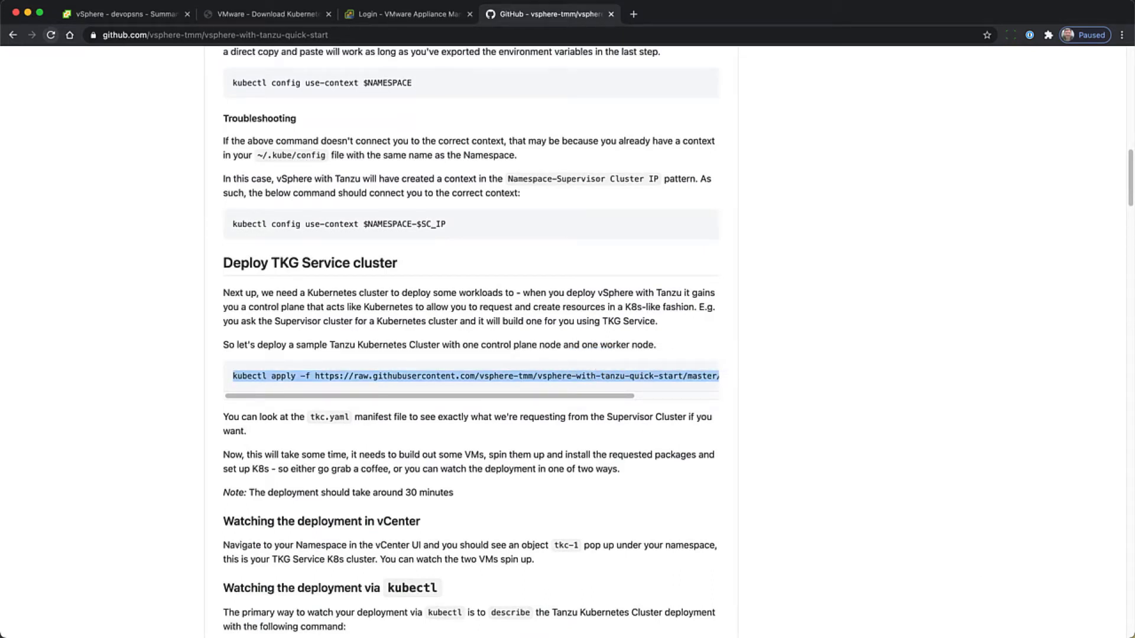
right_click(476, 411)
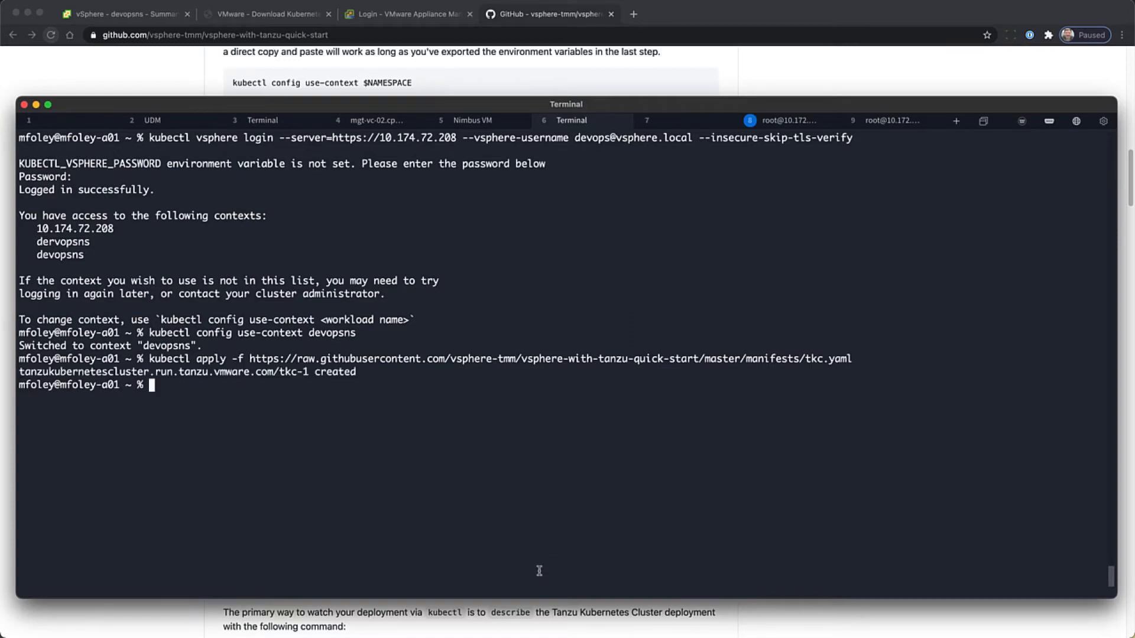
Show the Hosts and Clusters inventory and expand the devopsns namespace
left_click(123, 14)
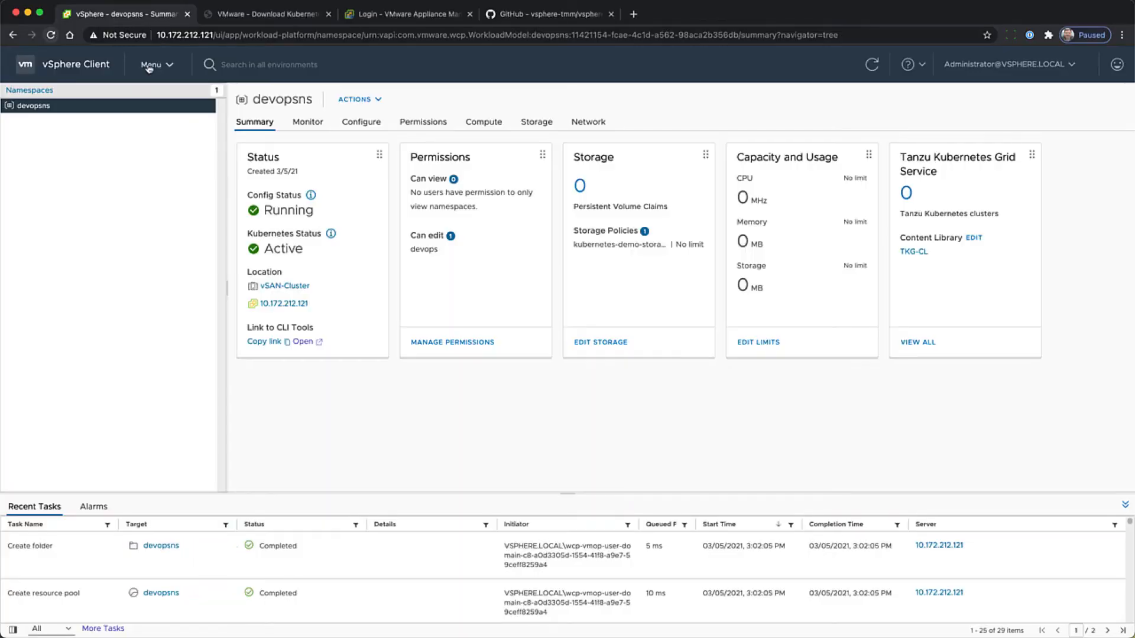
left_click(483, 122)
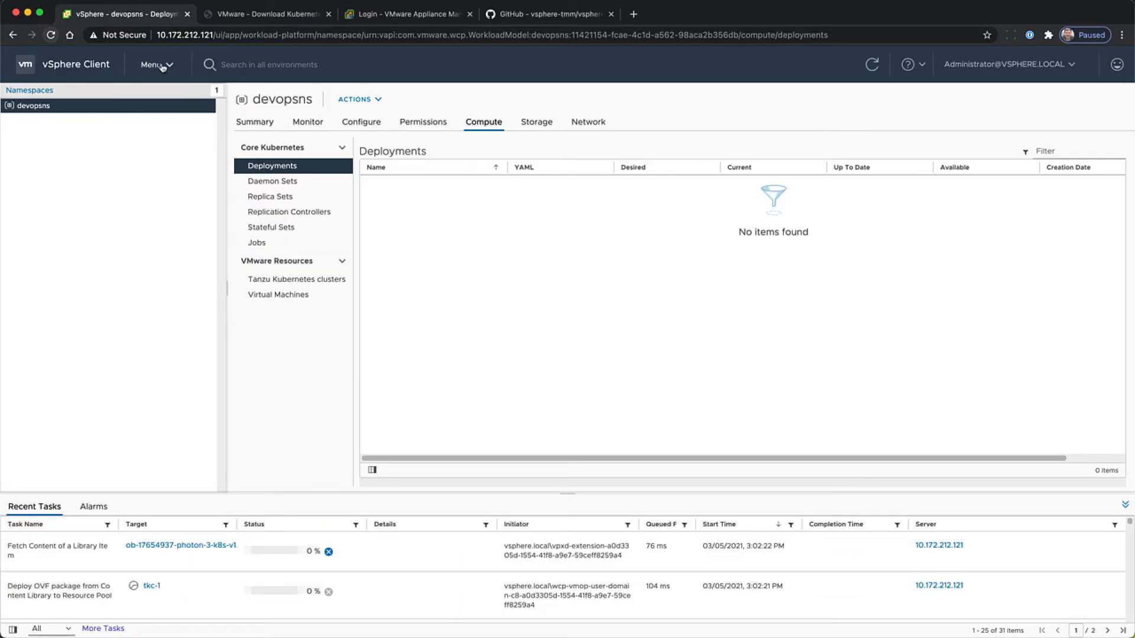
left_click(154, 65)
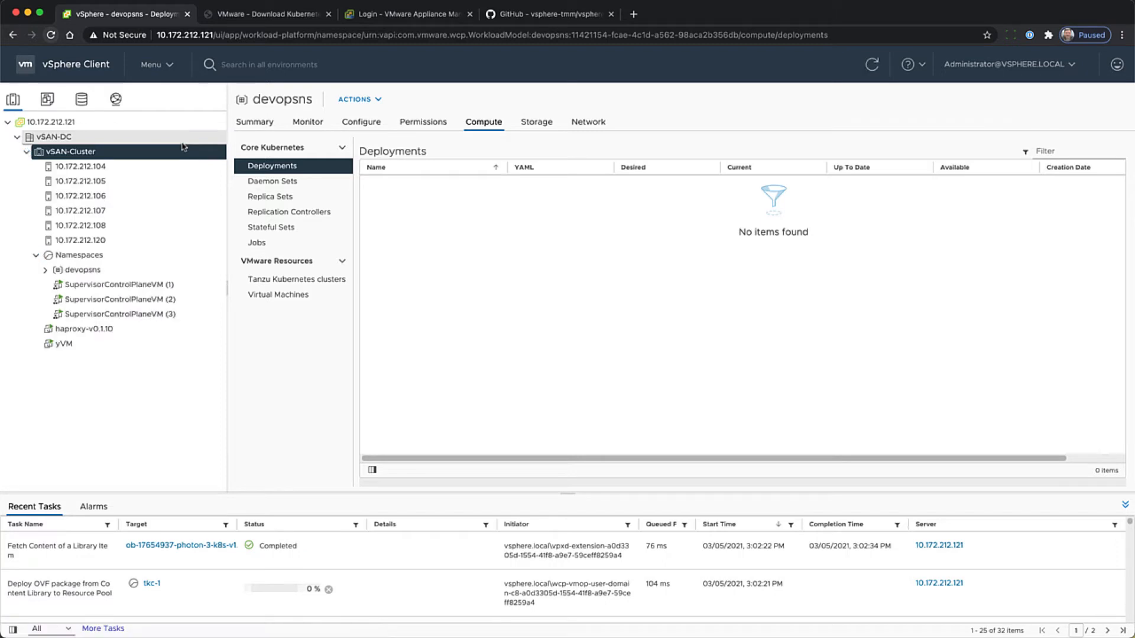
left_click(71, 151)
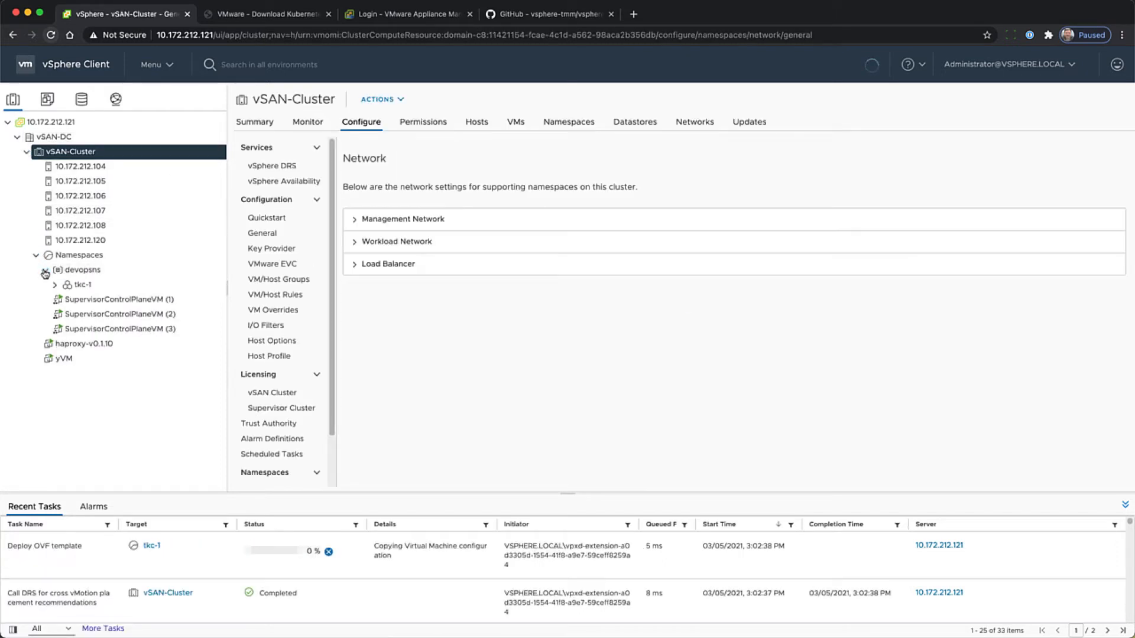
Select tkc-1 and follow its Deploy OVF template task under Monitor > Tasks
left_click(83, 284)
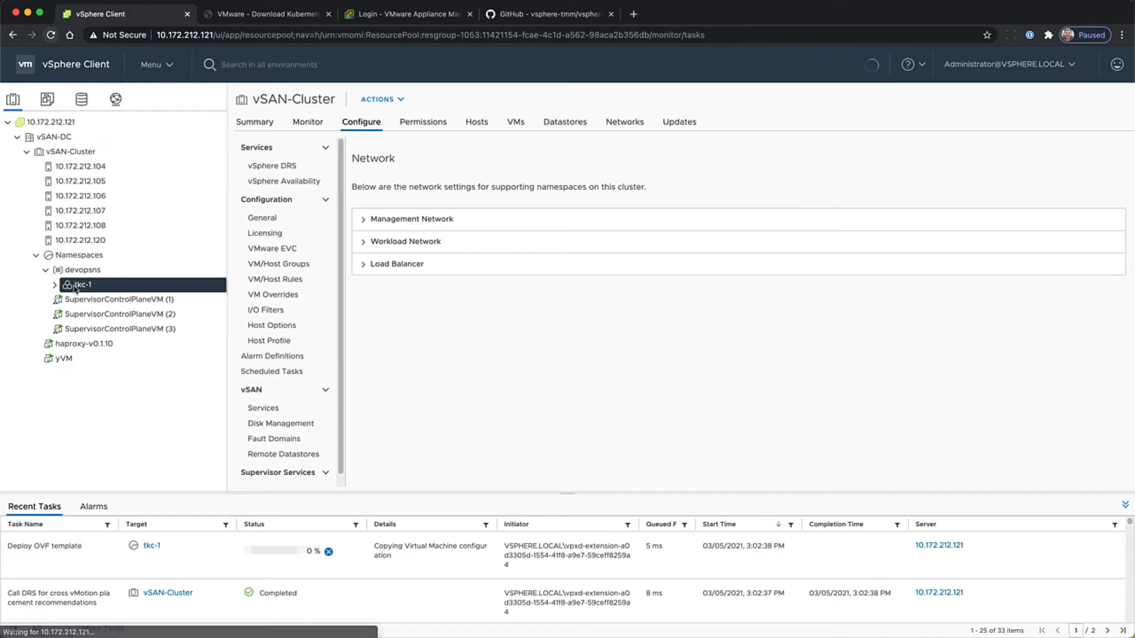
left_click(82, 284)
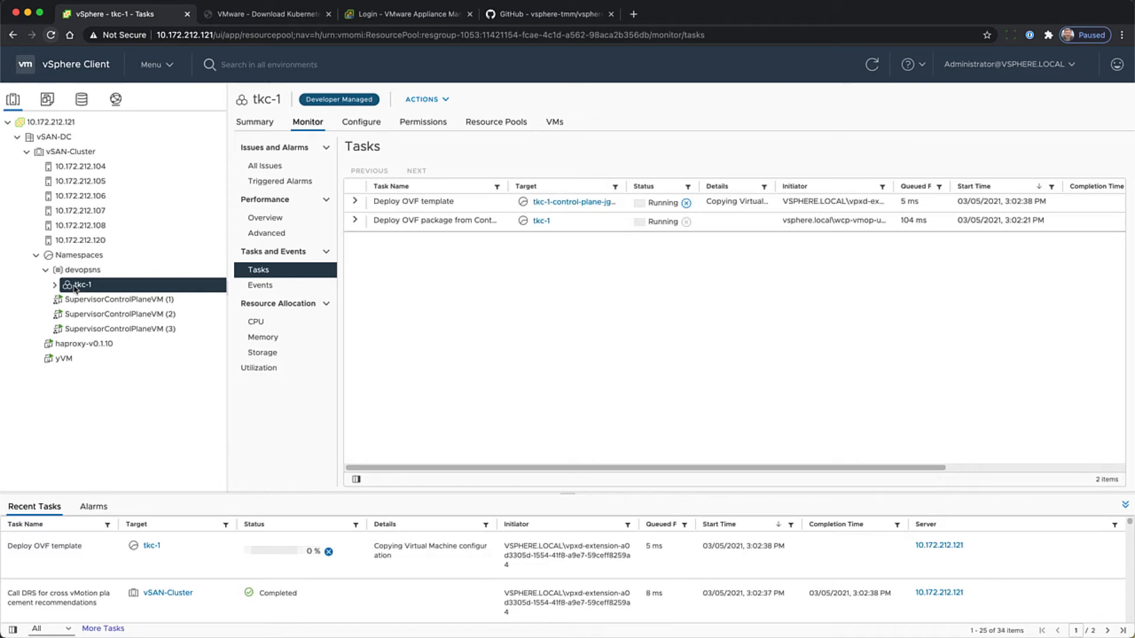
left_click(356, 201)
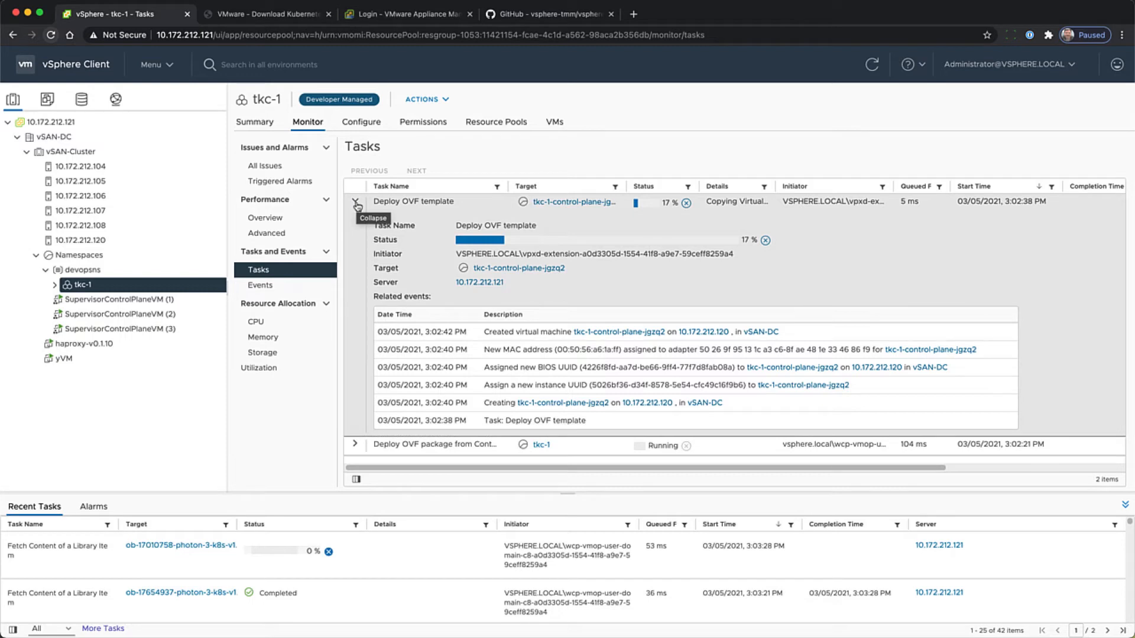
mouse_move(428, 318)
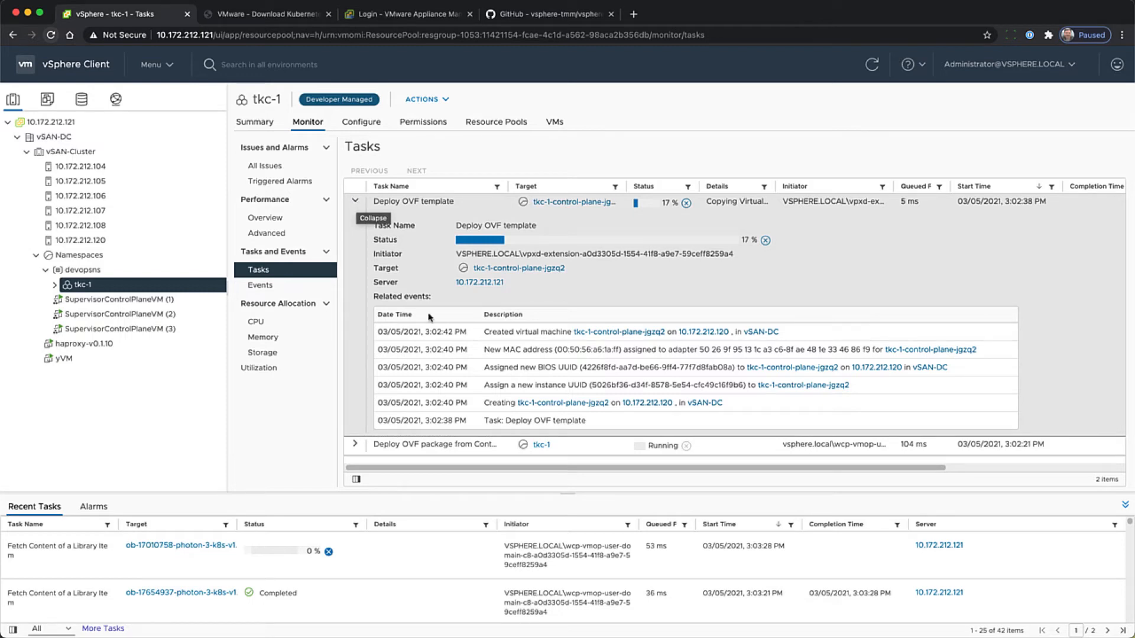
mouse_move(429, 319)
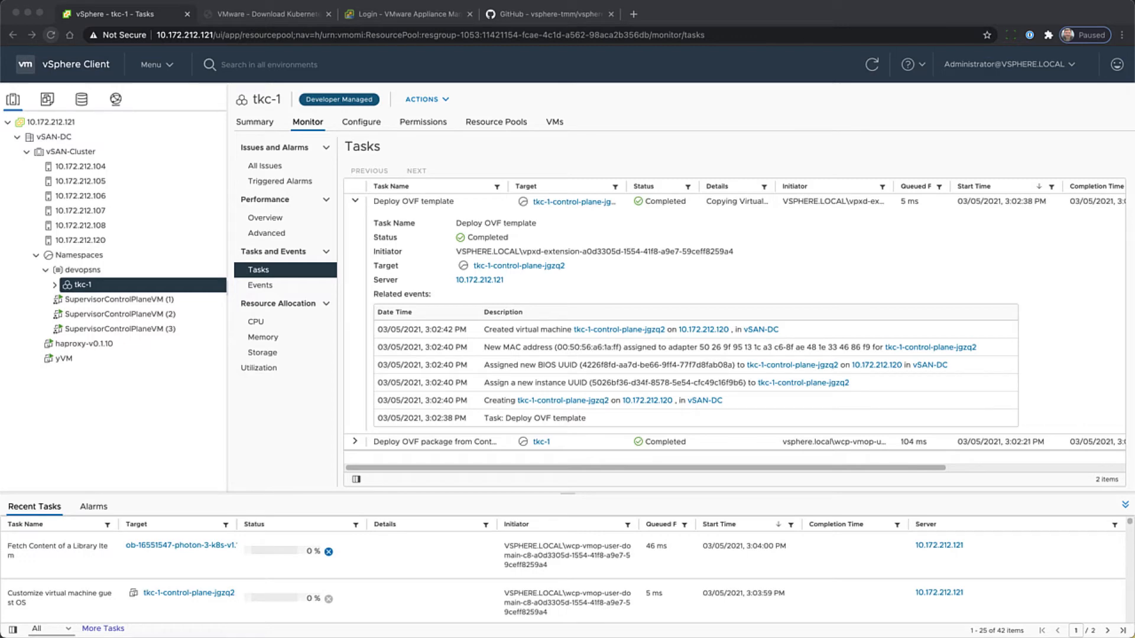
left_click(550, 13)
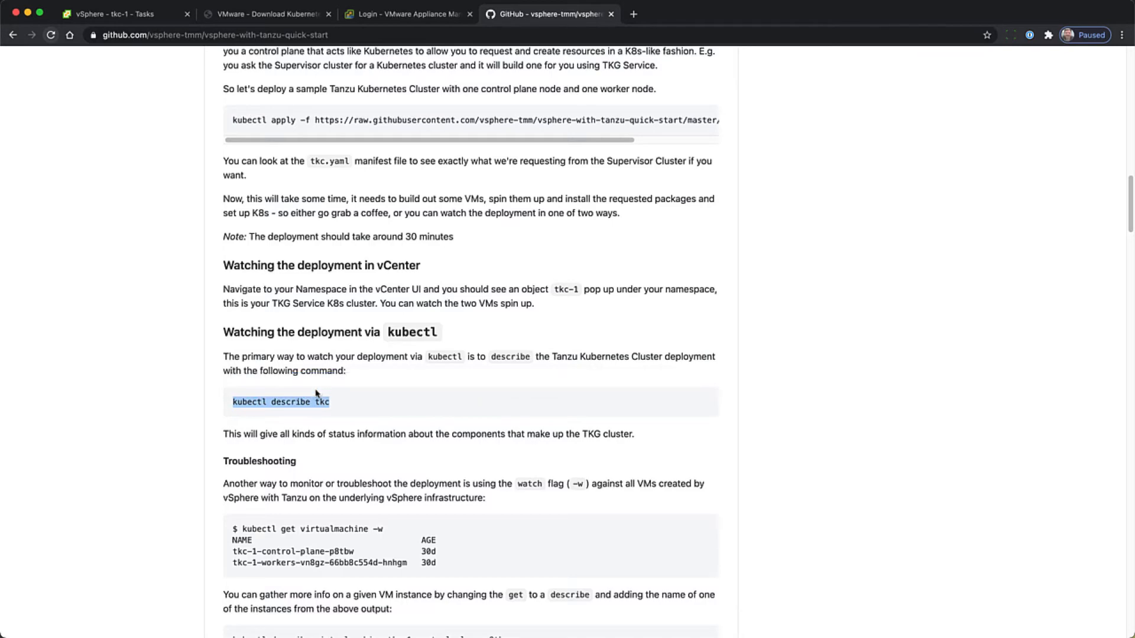
Run kubectl describe tkc in Terminal to check tkc-1's deployment status
right_click(437, 428)
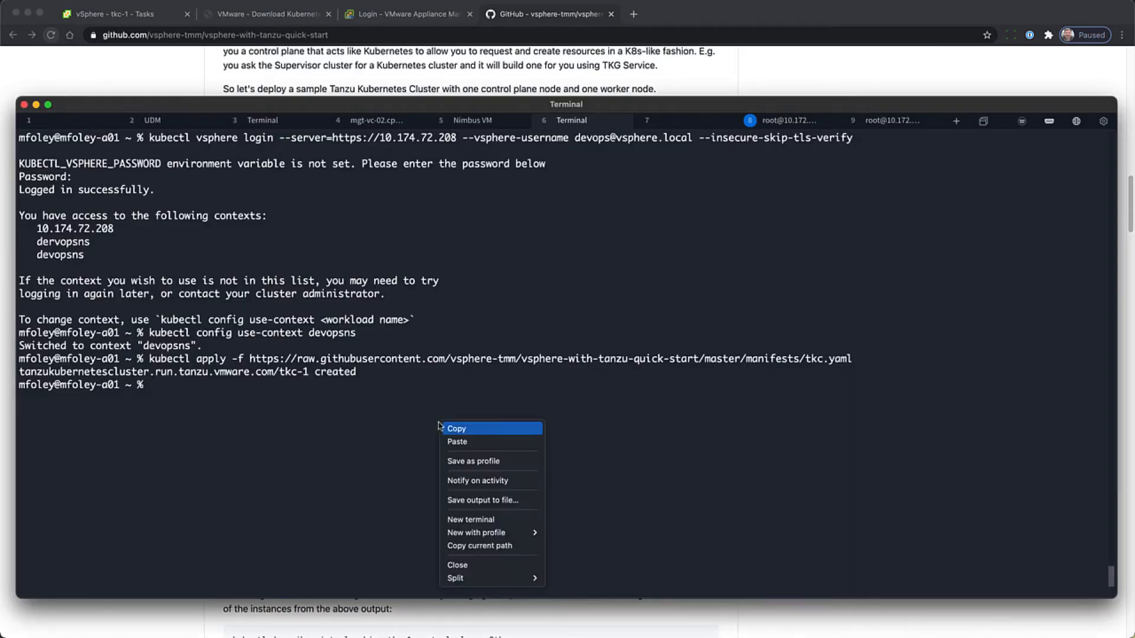
type("kubectl describe tkc")
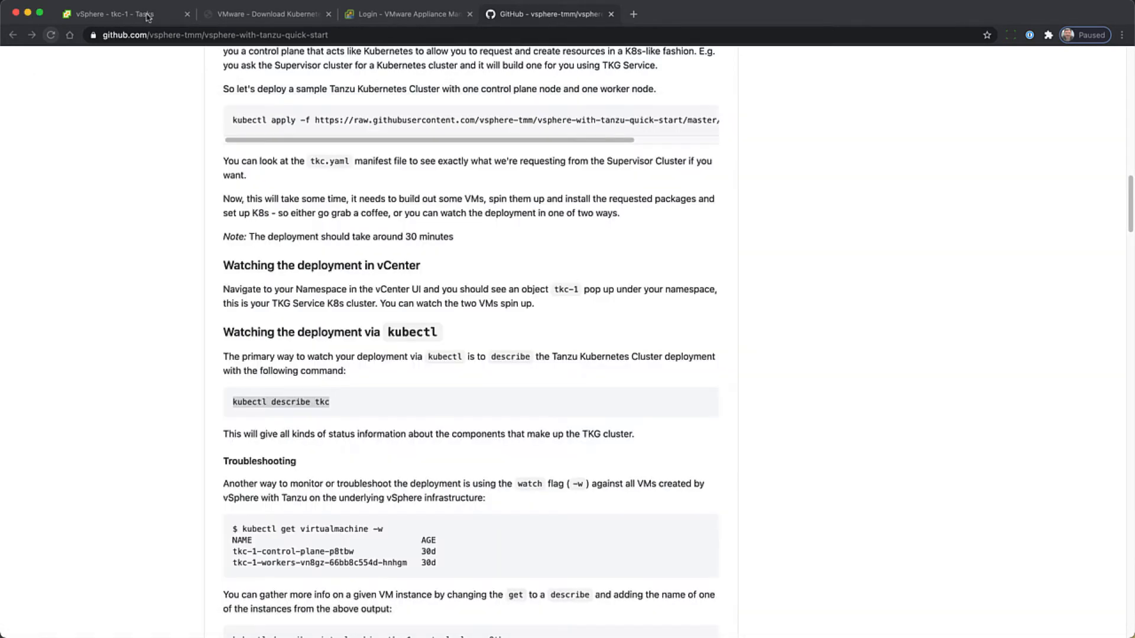
left_click(123, 14)
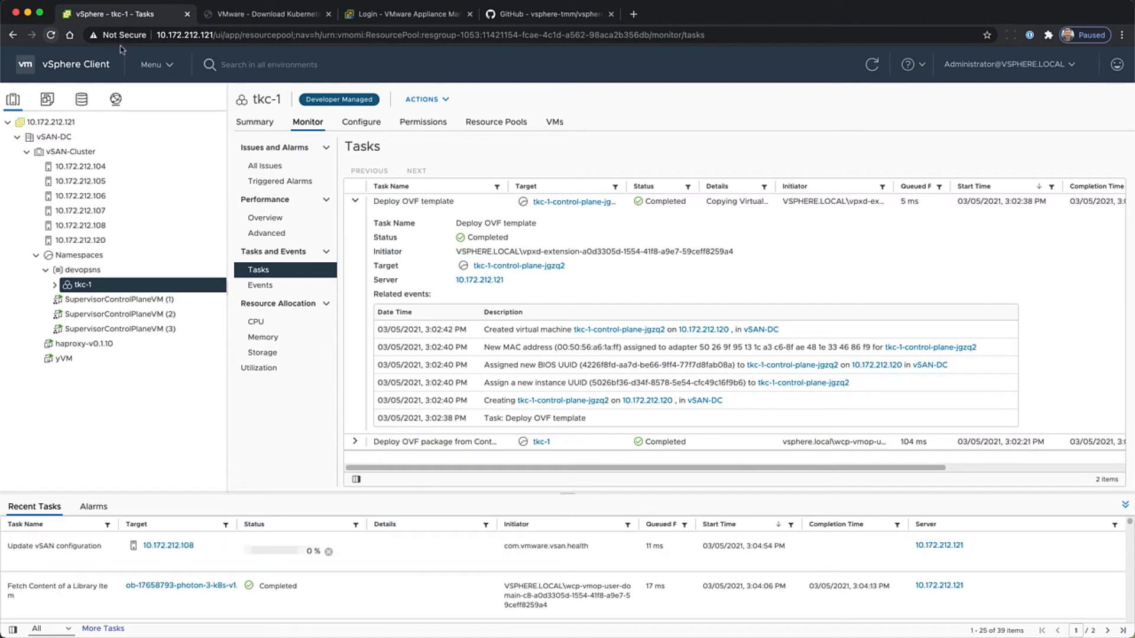
Expand tkc-1 and show the tkc-1-control-plane VM's Summary
left_click(55, 284)
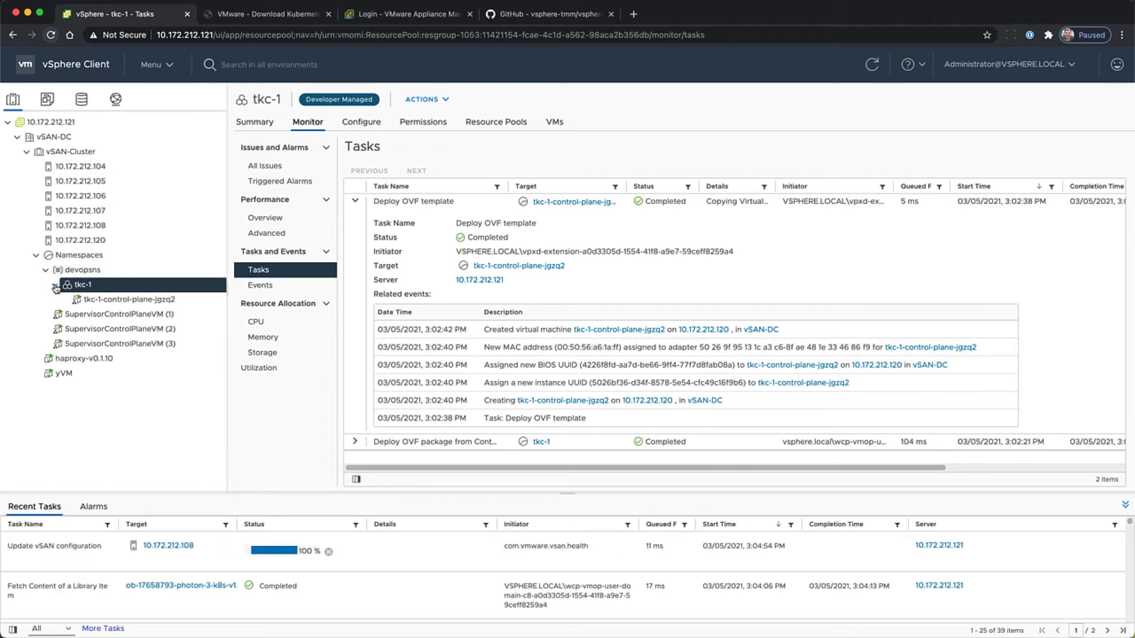
left_click(129, 299)
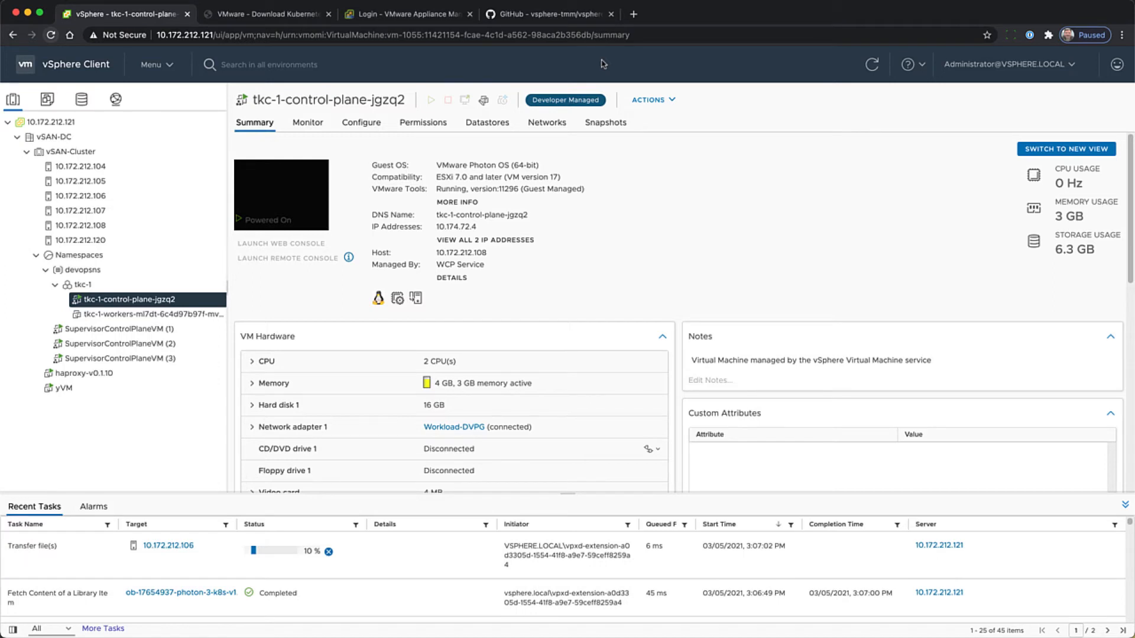
mouse_move(703, 228)
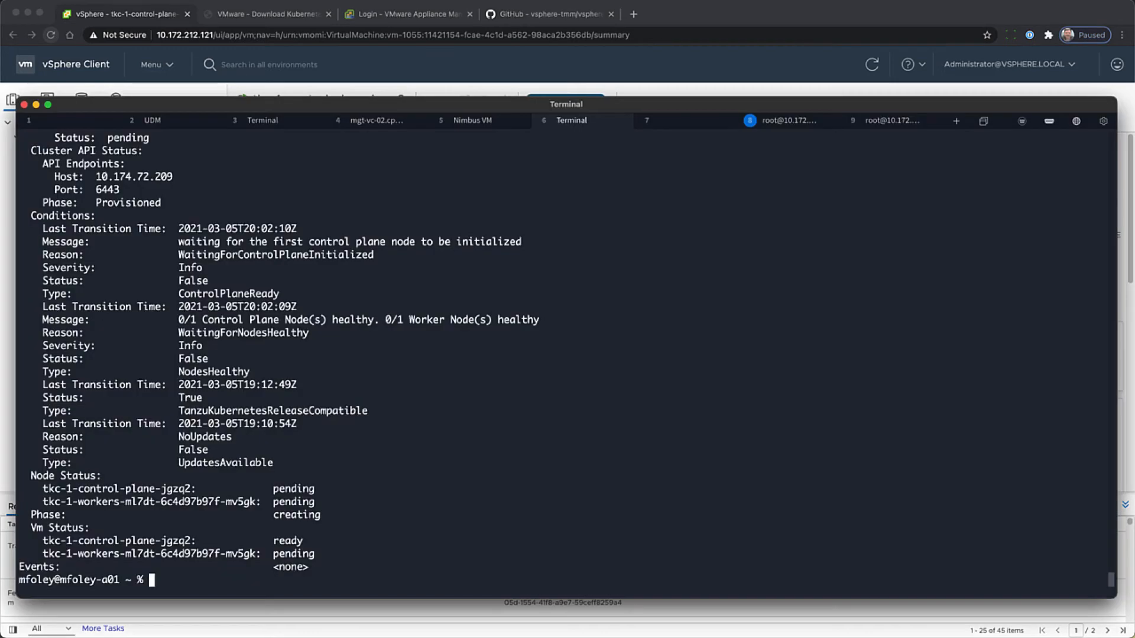
Run kubectl describe tkc until both tkc-1 nodes report ready
left_click(147, 314)
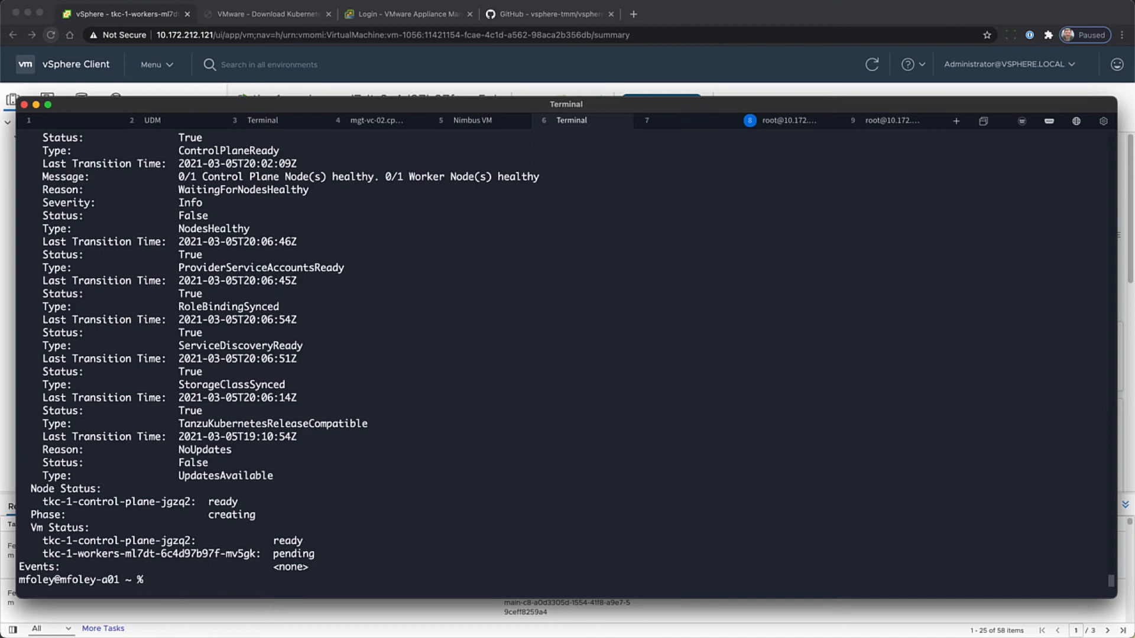
type("kubectl describe tkc")
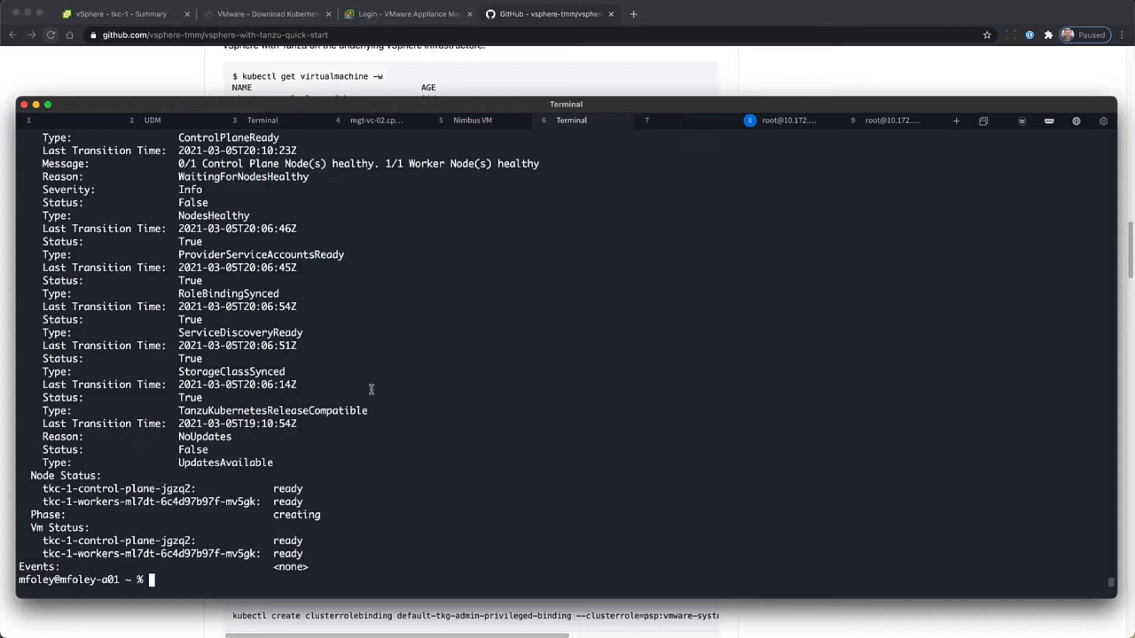
mouse_move(590, 391)
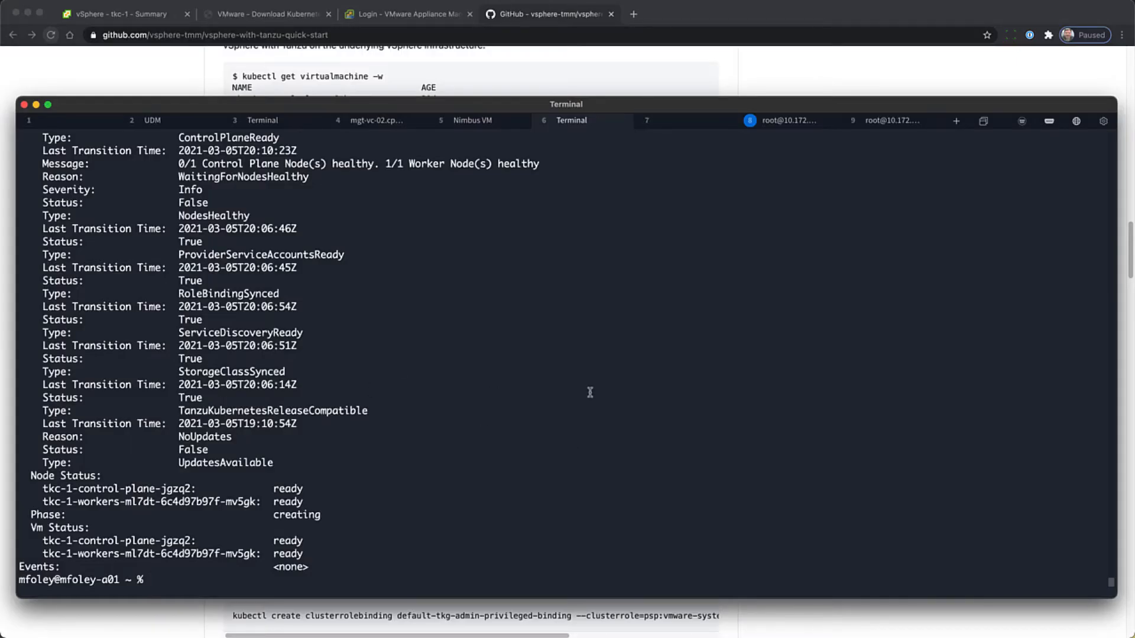
Export SC_IP=10.174.72.208 and NAMESPACE=devopsns
type("export")
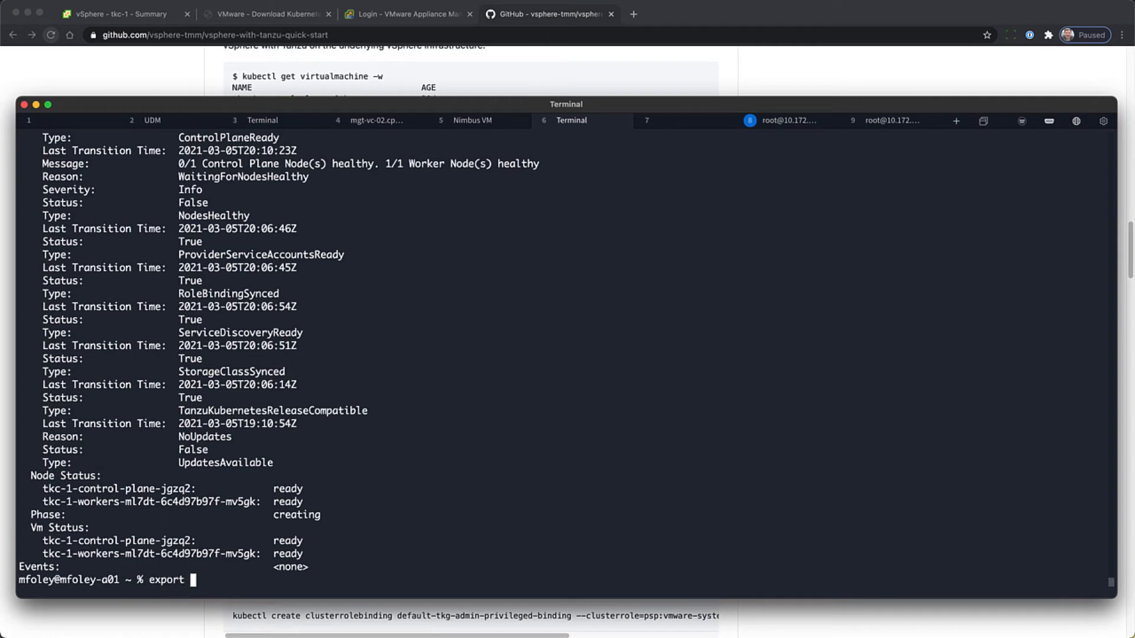
type("SC_IP=10.174.72.208")
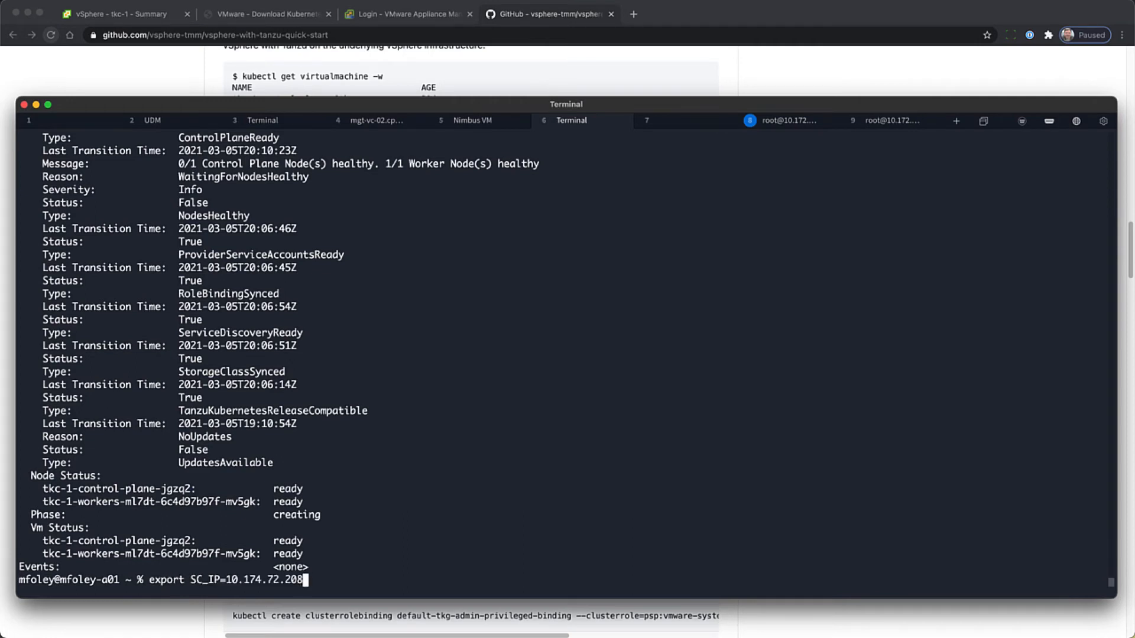
type("export NAMESPACE=devopsns")
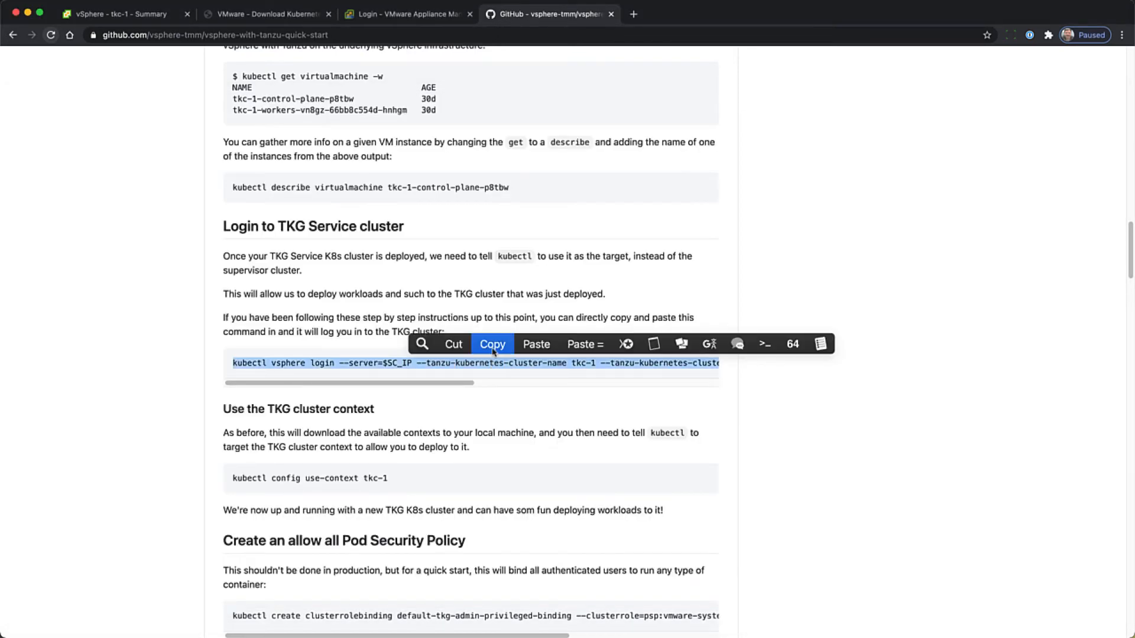
Log in to tkc-1, switch to the tkc-1 context, and bring over the allow-all pod security clusterrolebinding command
left_click(491, 344)
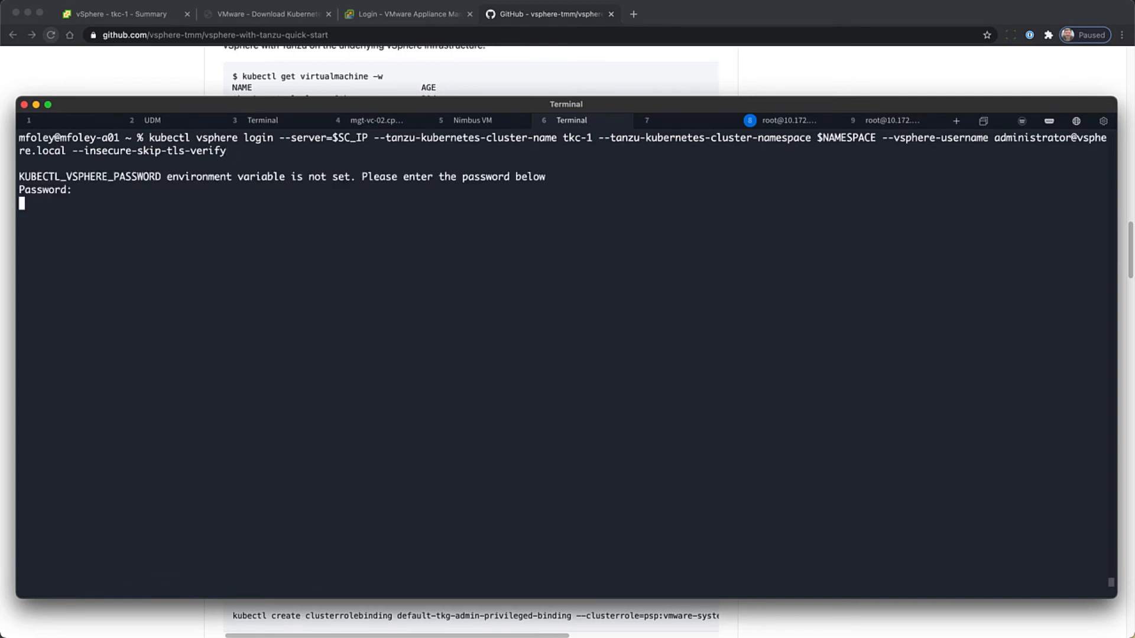
key("Enter")
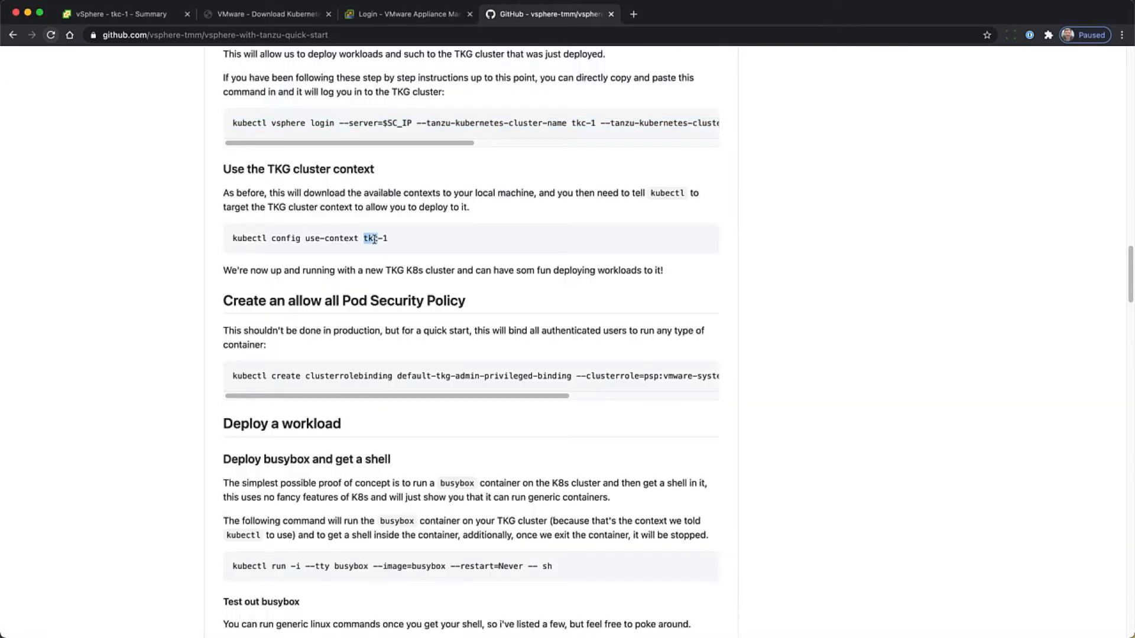
triple_click(309, 238)
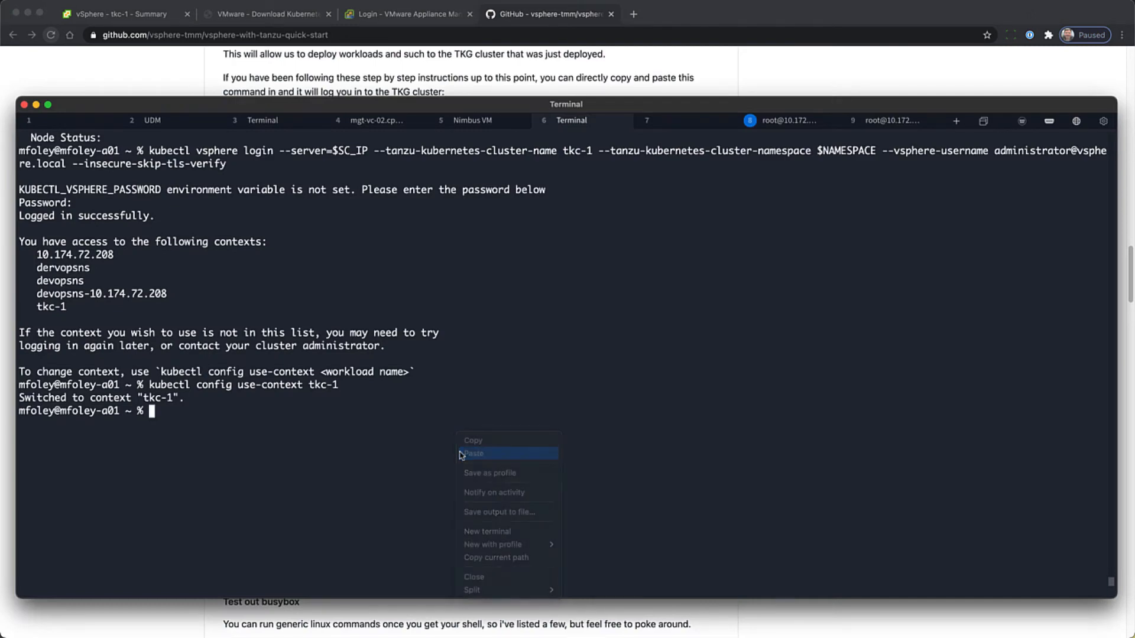
left_click(473, 453)
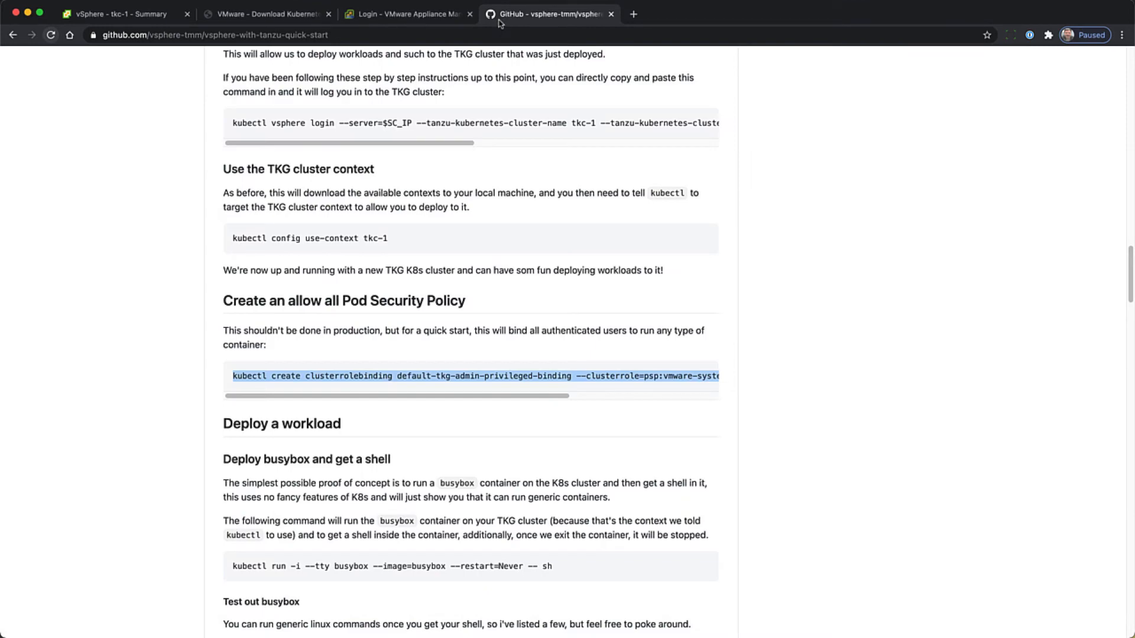
From the busybox pod shell, ping google.com, then run traceroute -n google.com and exit
scroll("down", 3)
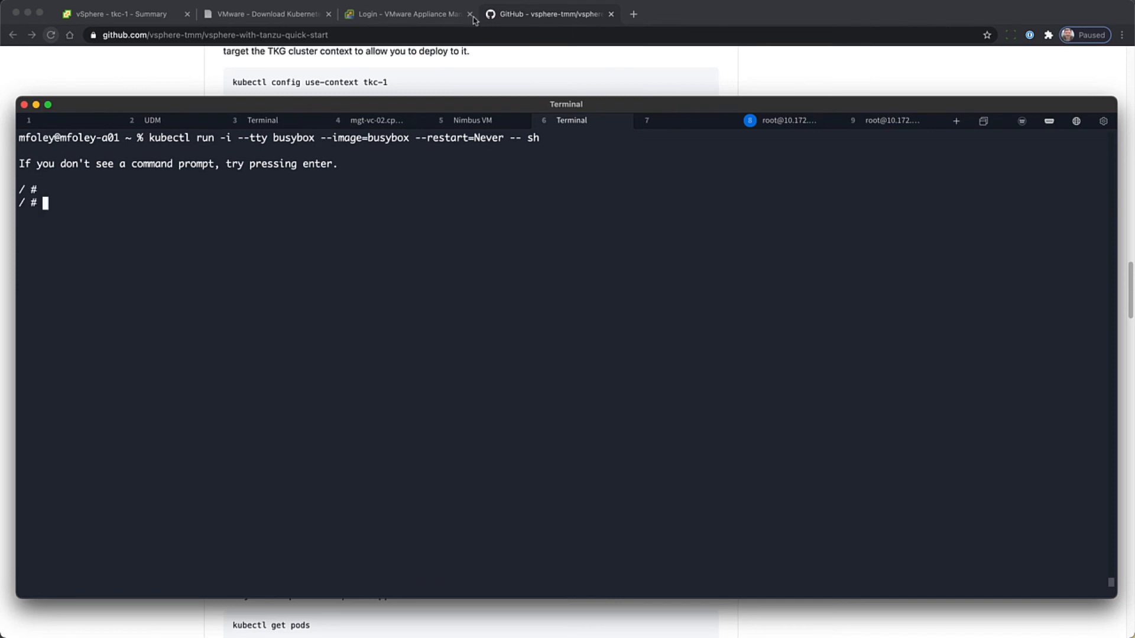
type("ping google.com")
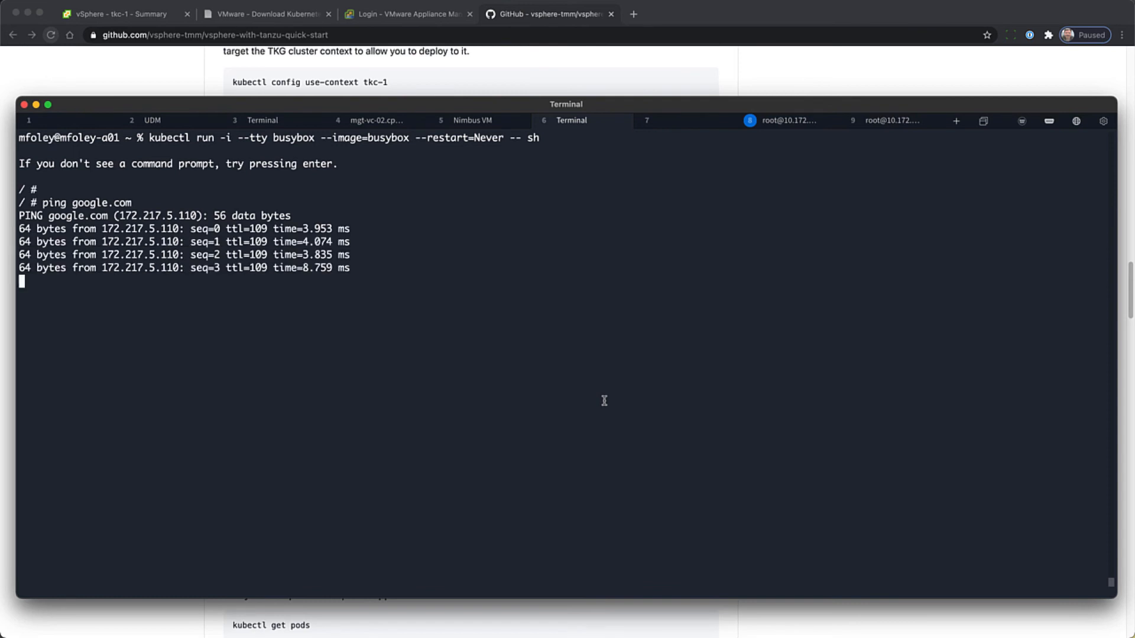
key("ctrl+c")
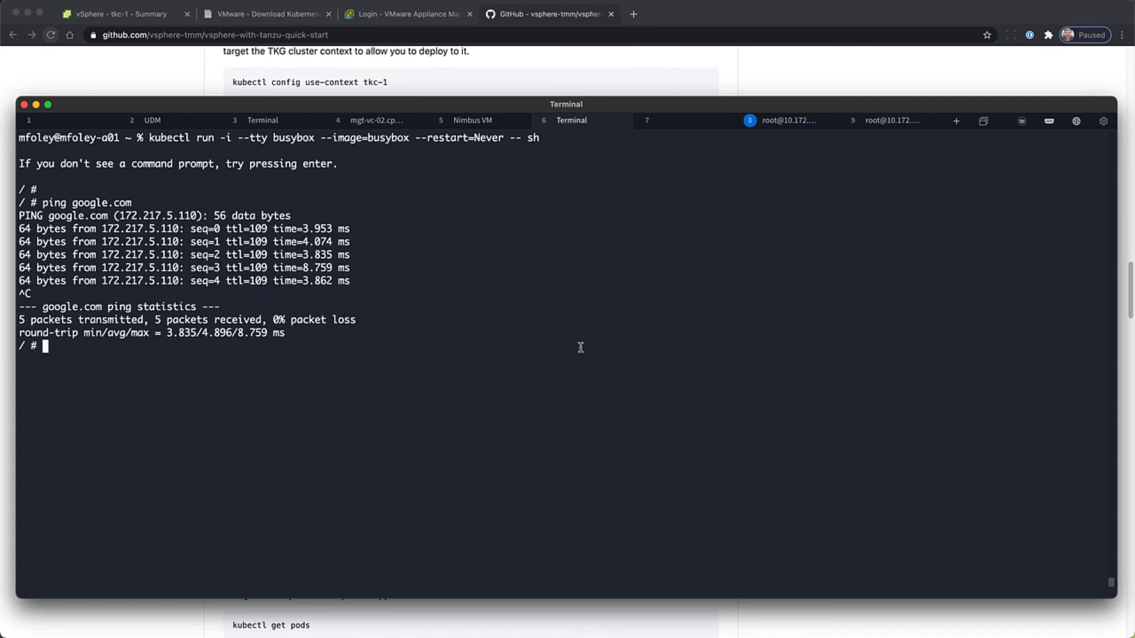
type("traceroute -n google.com")
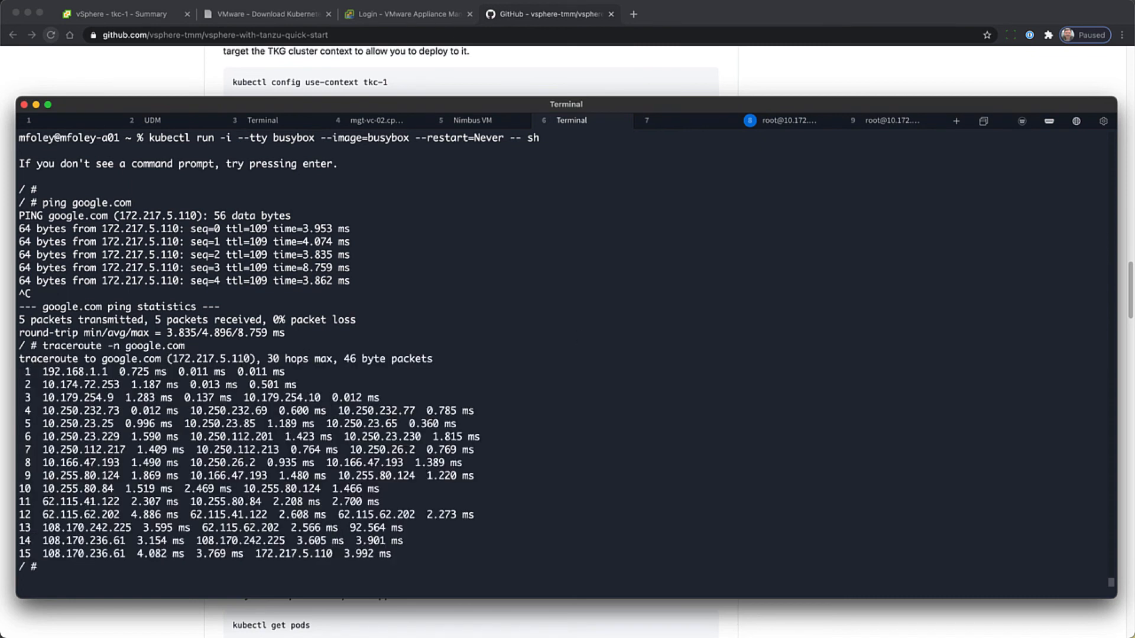
type("ex")
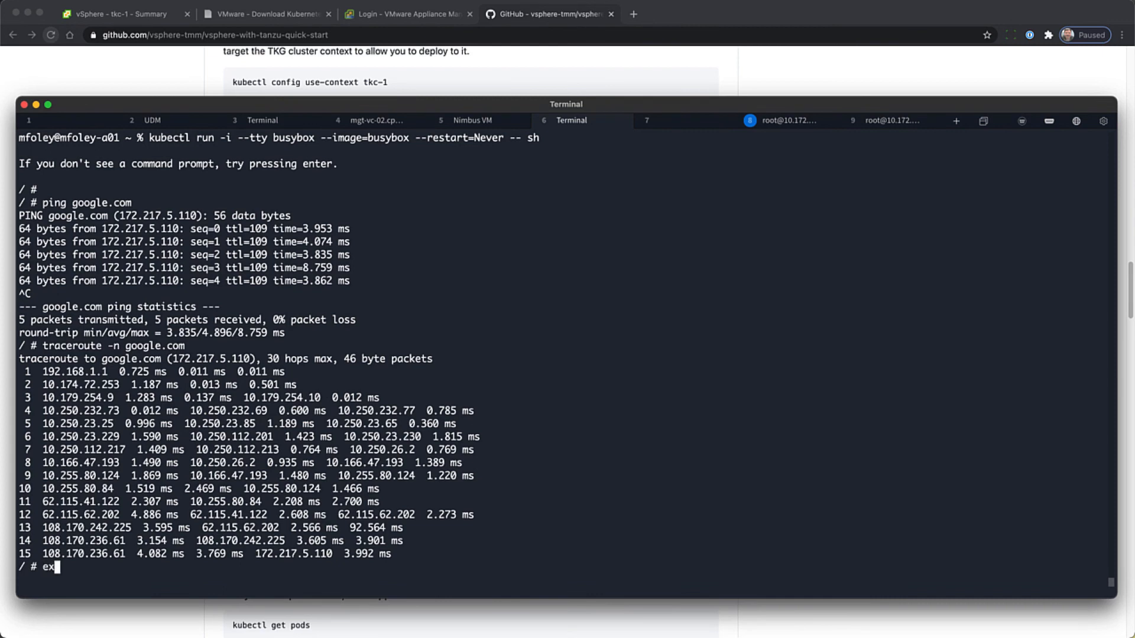